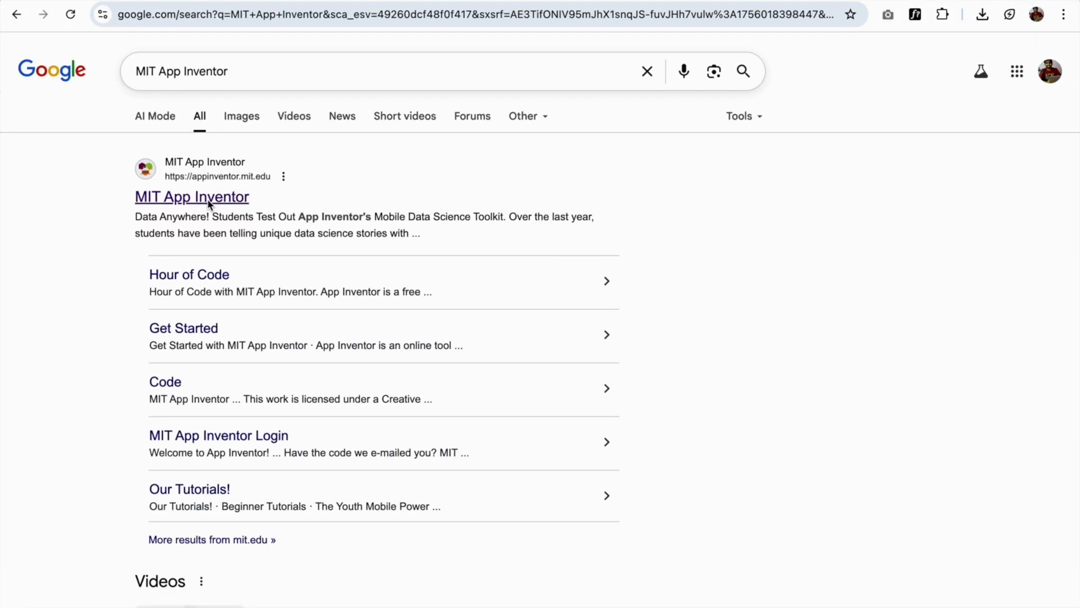
Open the MIT App Inventor site from search results and choose Create Apps!
left_click(191, 197)
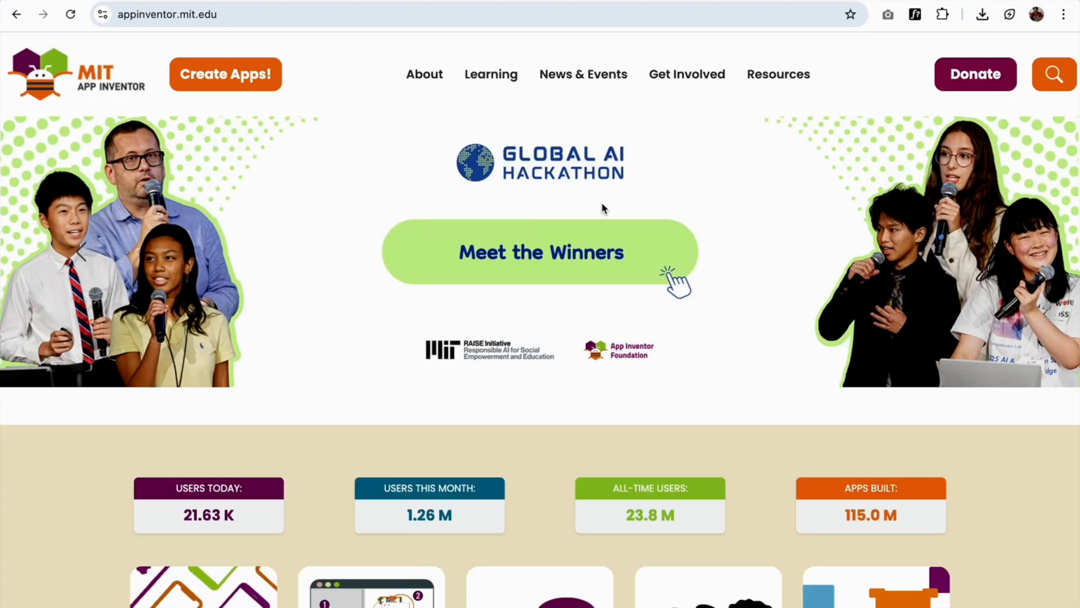
mouse_move(405, 153)
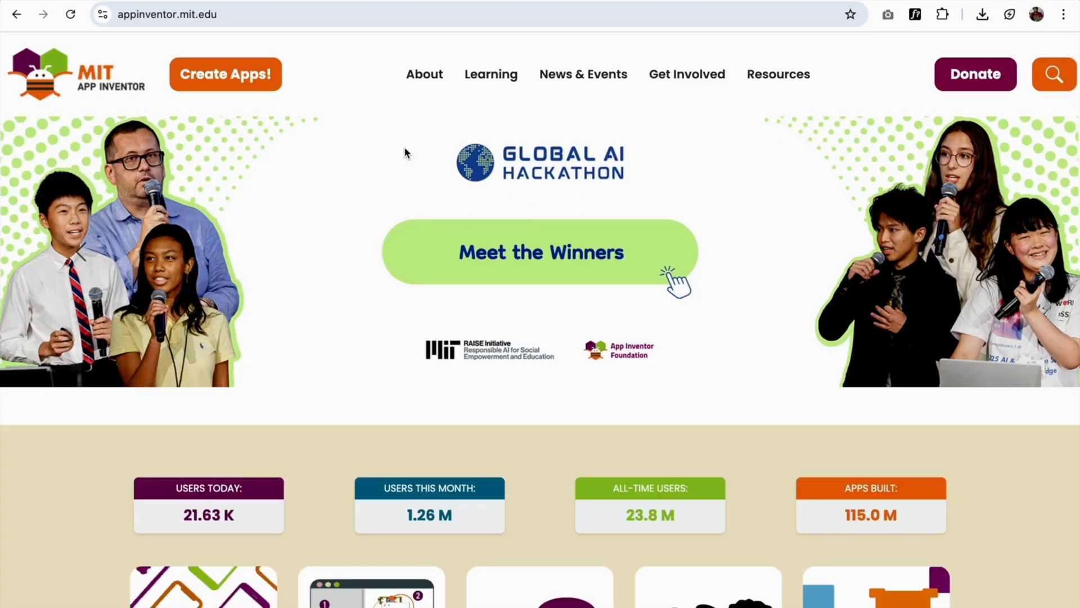
left_click(225, 73)
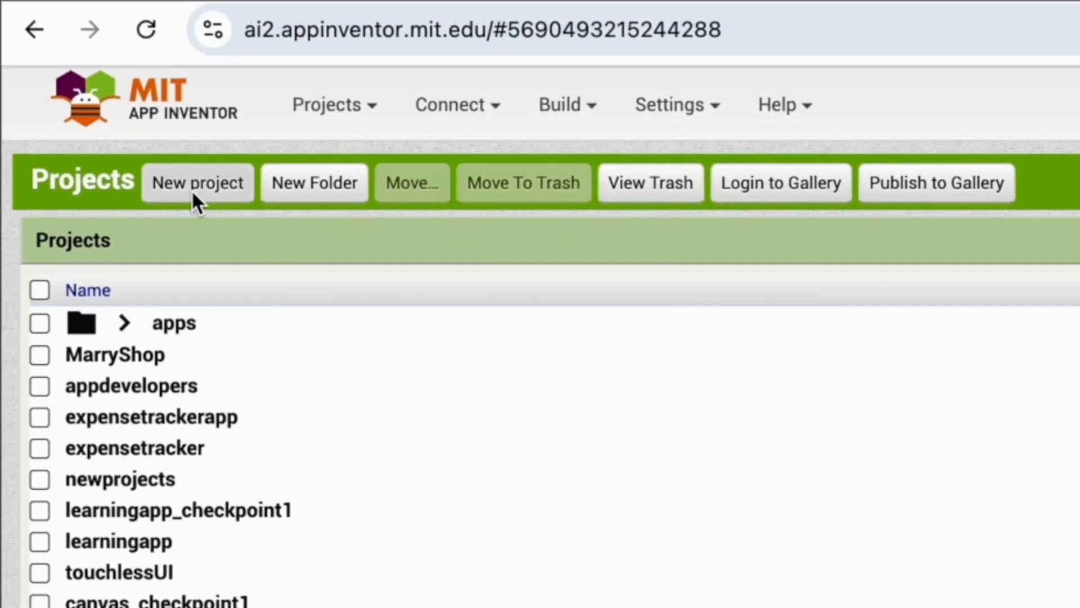
Create a new App Inventor project named HarryShop
left_click(197, 182)
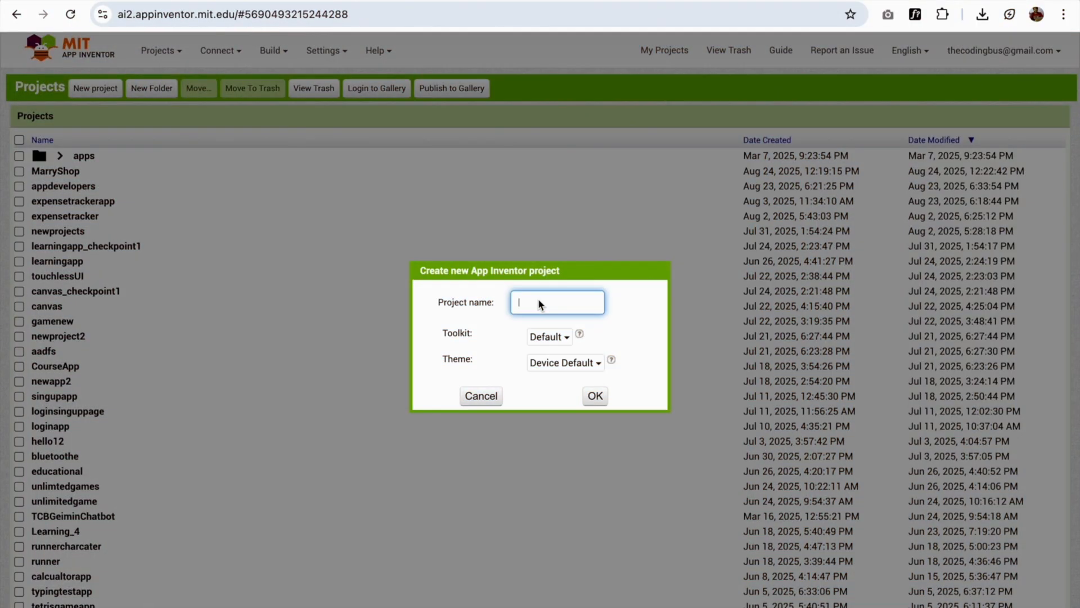
type("Harry")
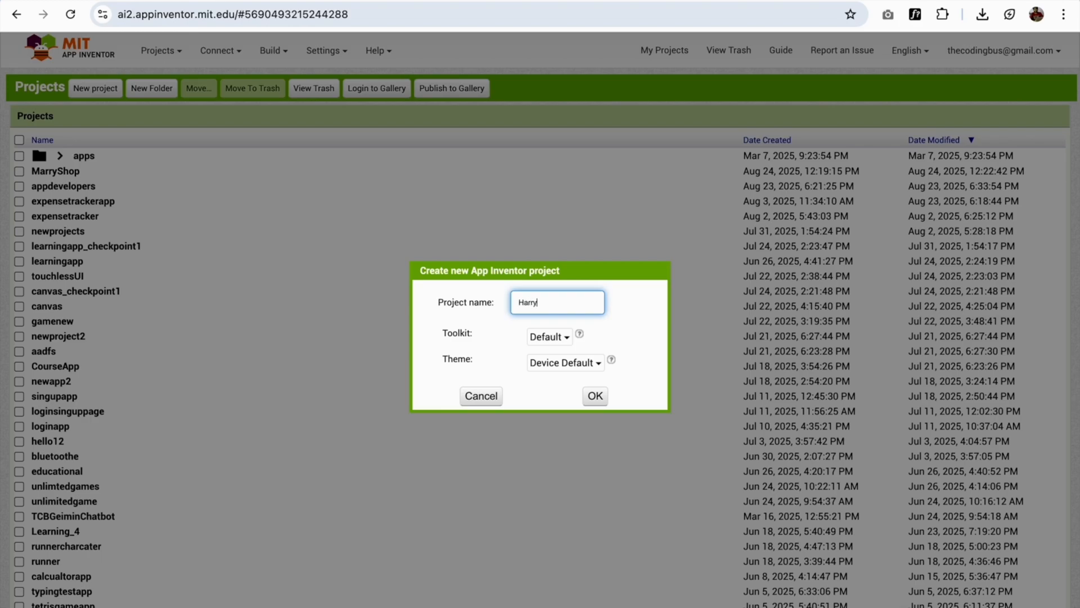
type("Shop")
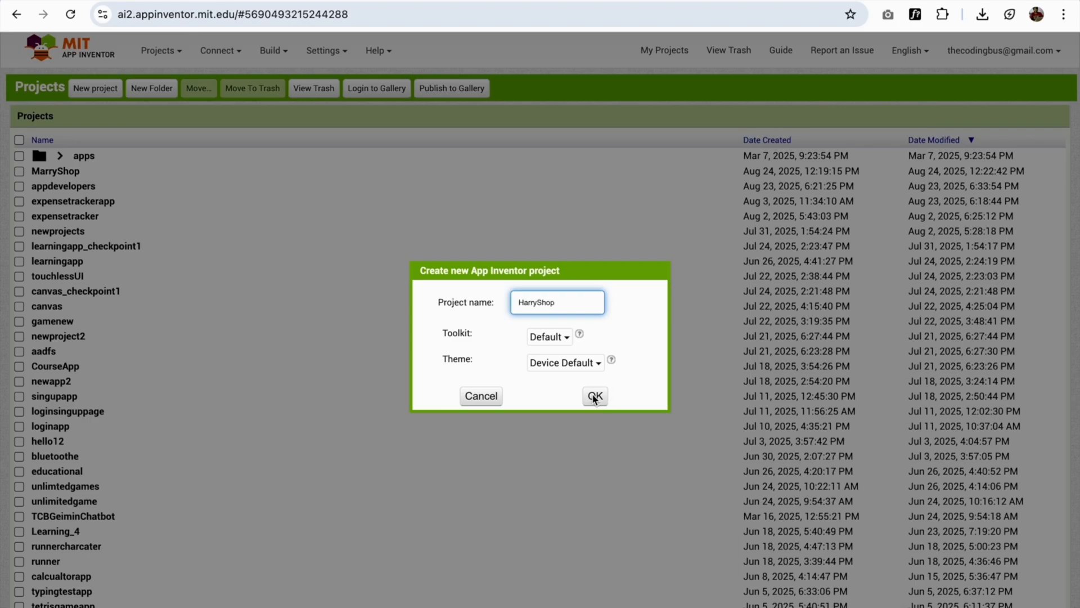
left_click(593, 395)
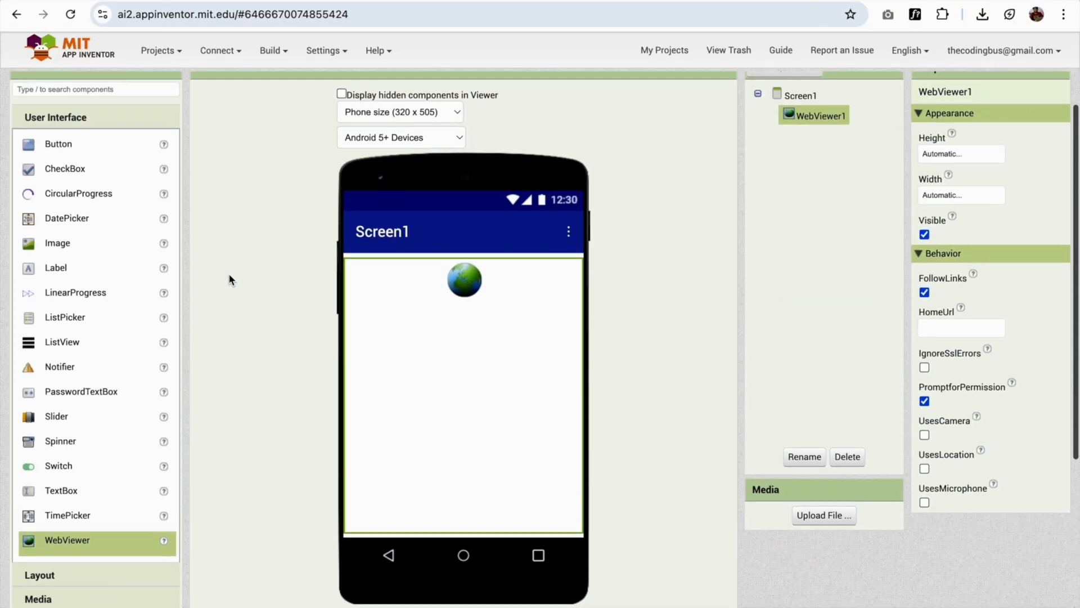
mouse_move(402, 359)
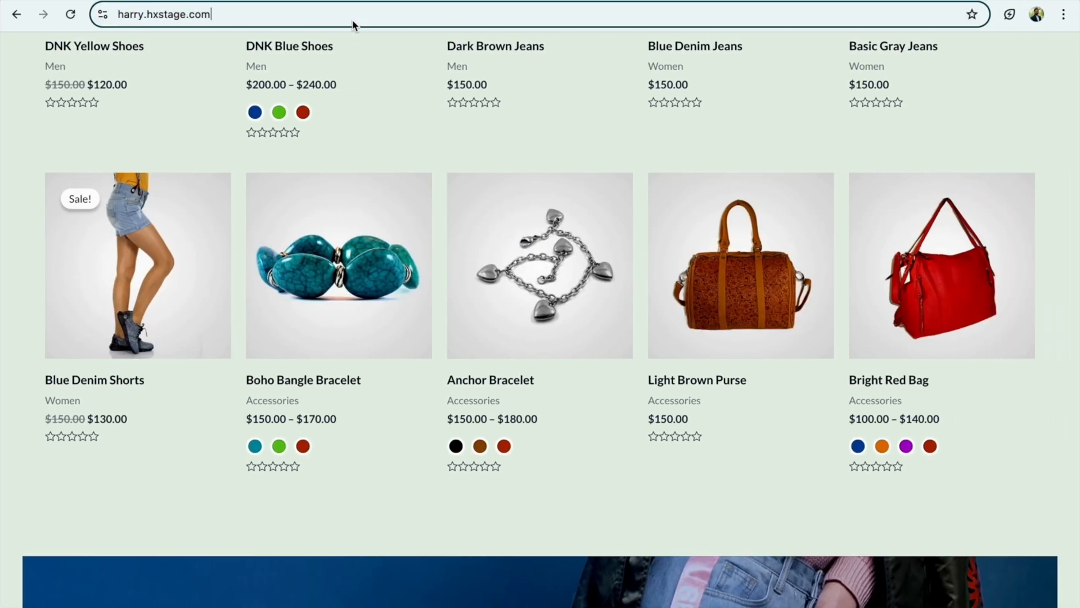
Select the harry.hxstage.com shop address in Chrome's address bar
left_click(166, 13)
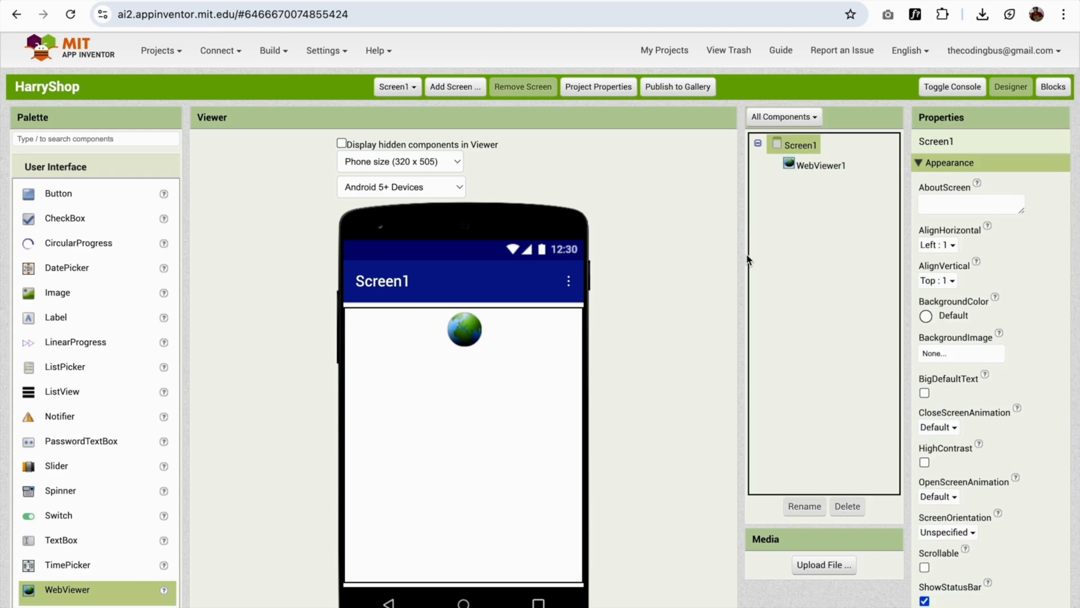
Set the Screen1 Title property to 'Harry Shop'
scroll("down", 3)
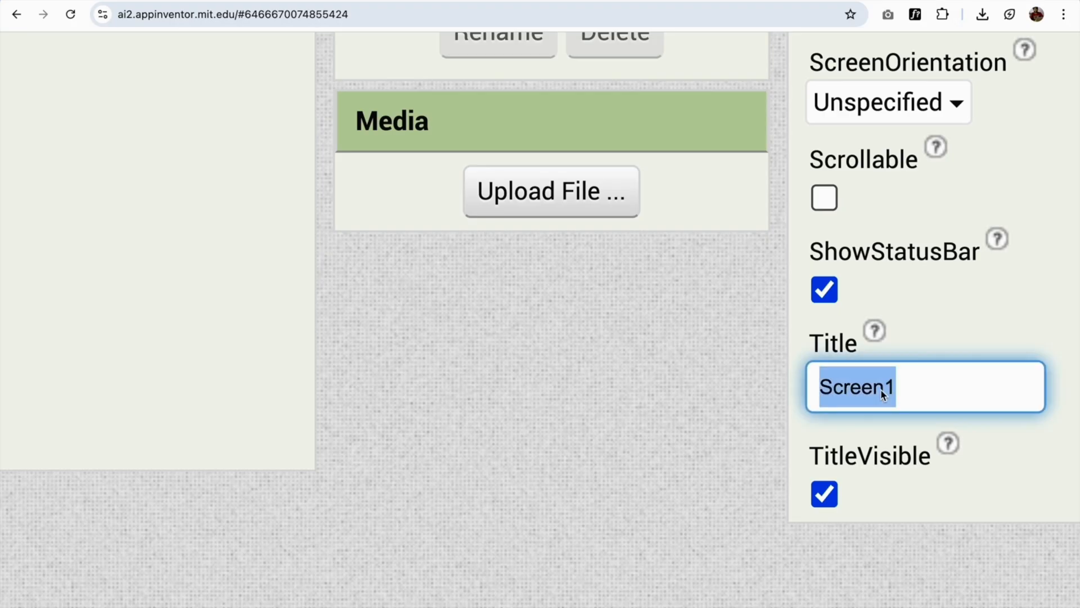
type("Harry So")
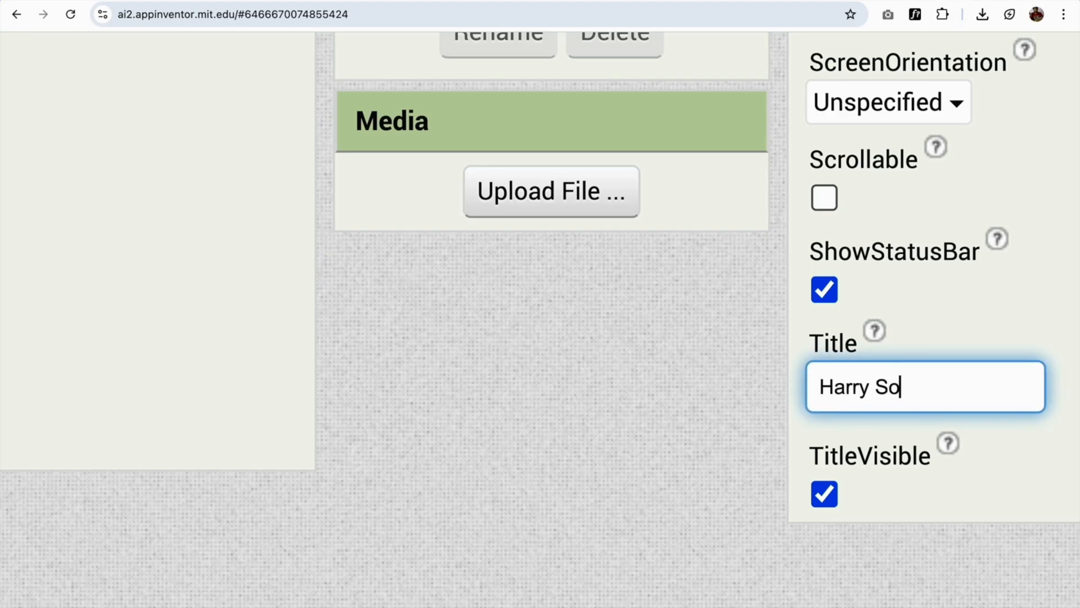
type("hp")
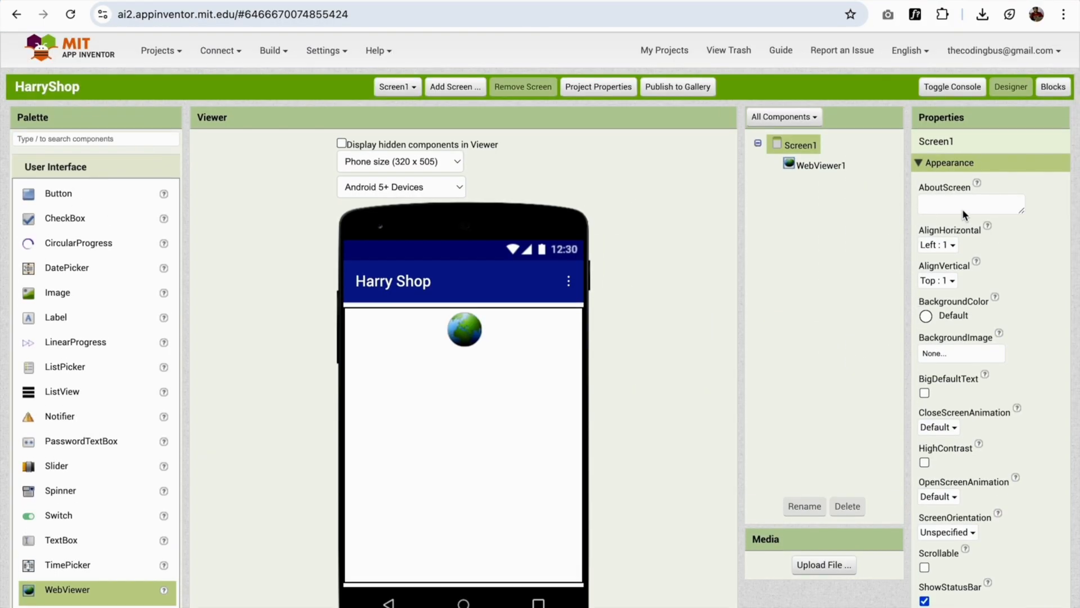
left_click(970, 203)
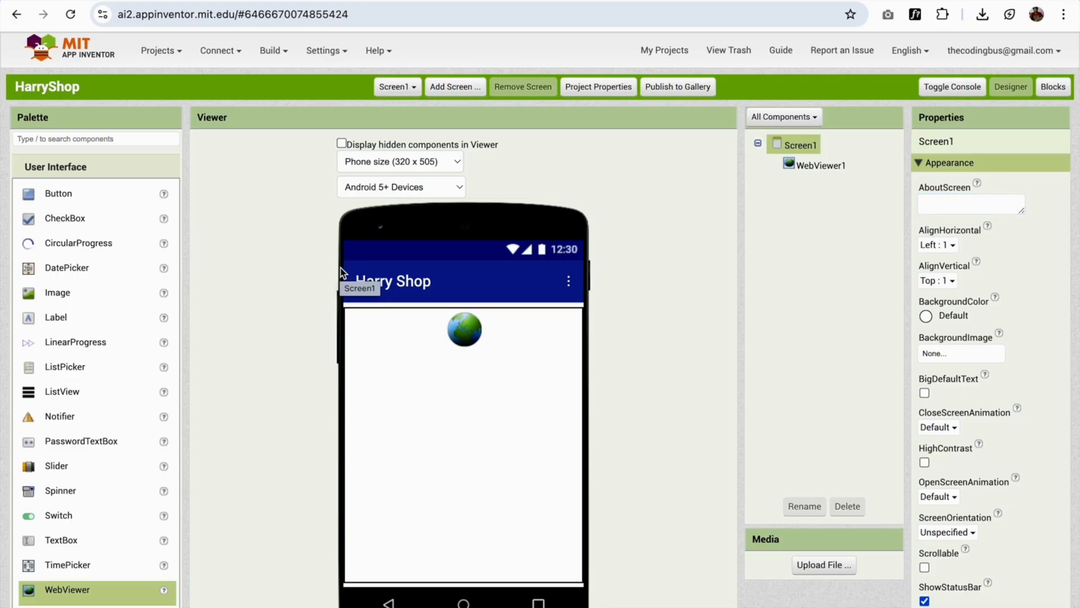
mouse_move(241, 95)
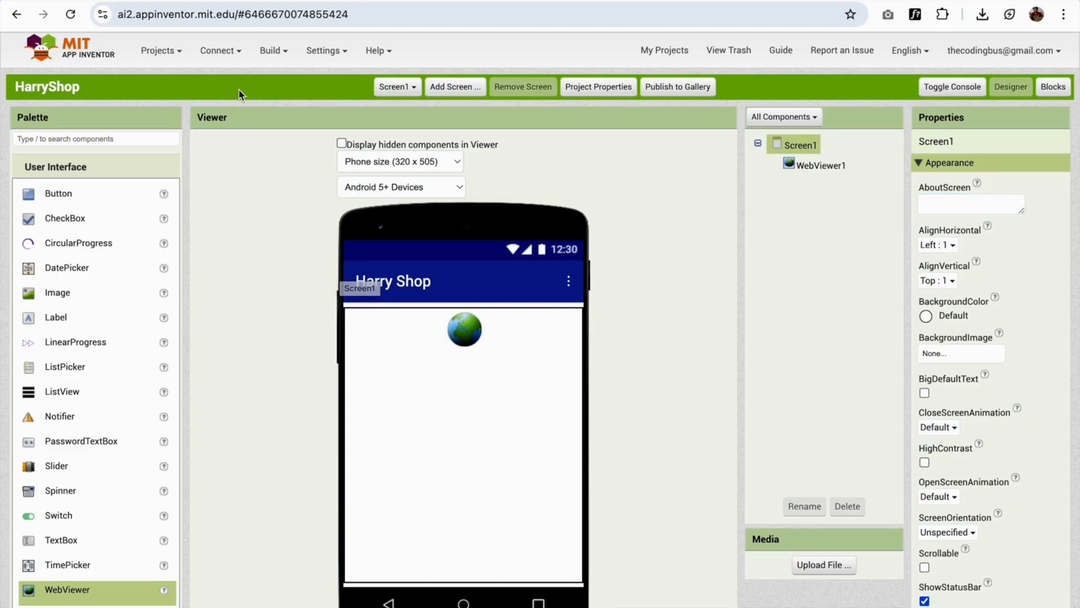
Choose Connect > AI Companion for the HarryShop project
left_click(220, 50)
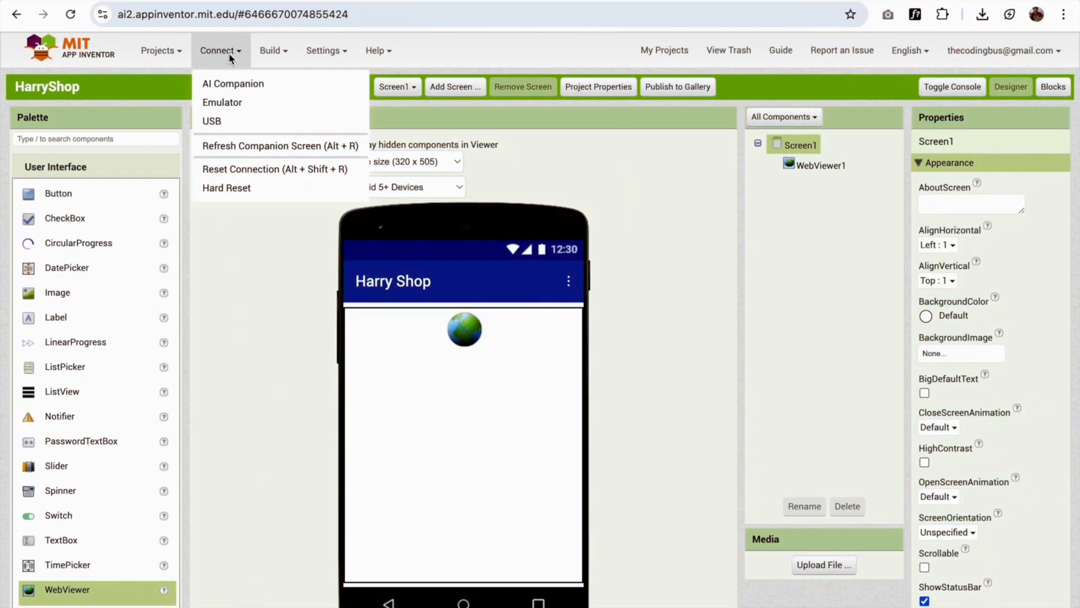
mouse_move(232, 83)
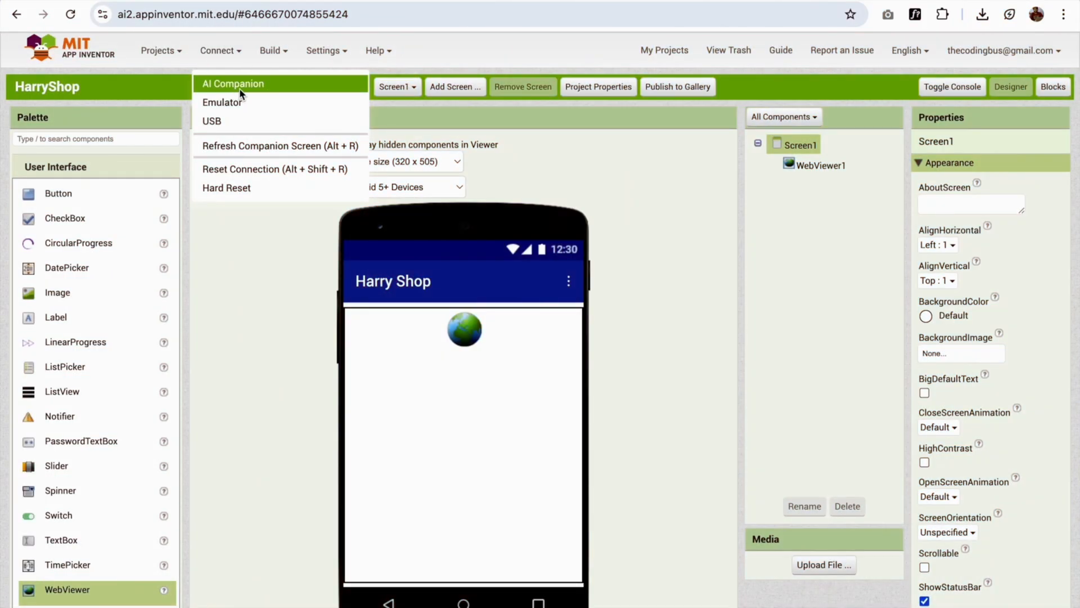
left_click(232, 84)
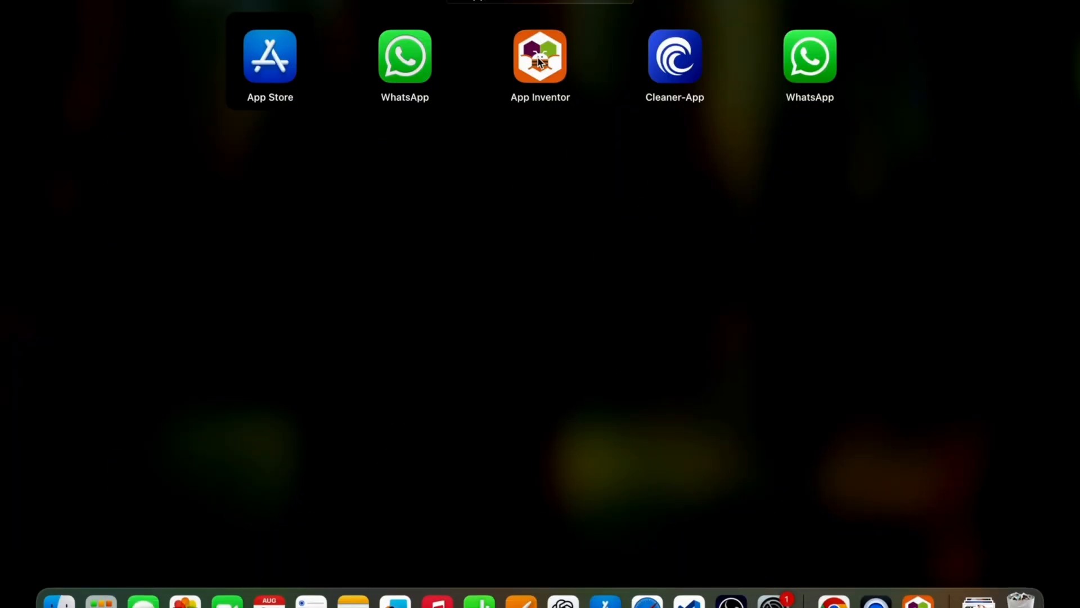
left_click(540, 56)
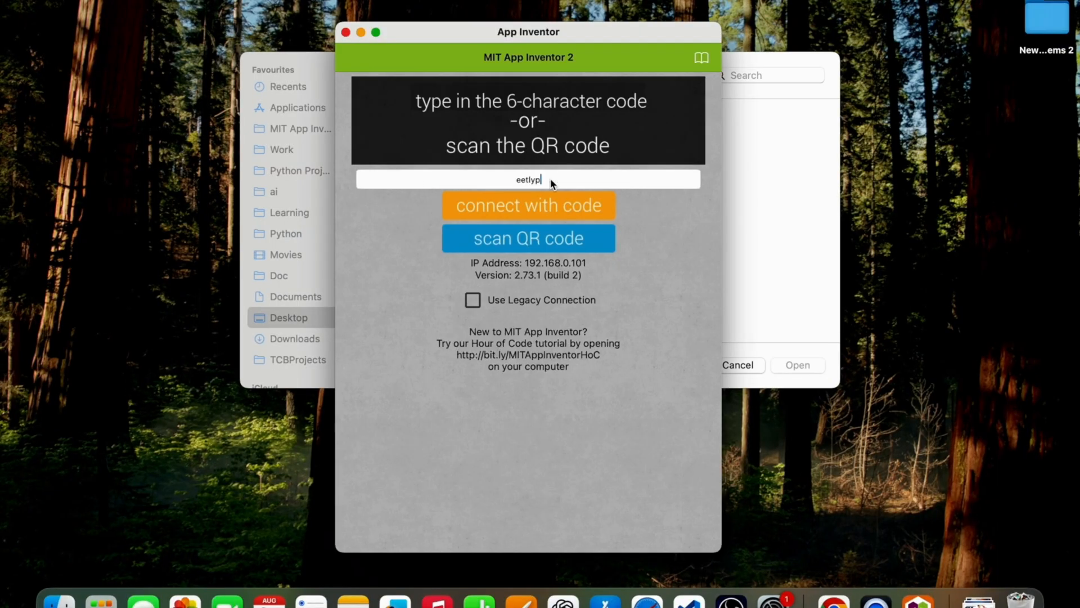
mouse_move(541, 205)
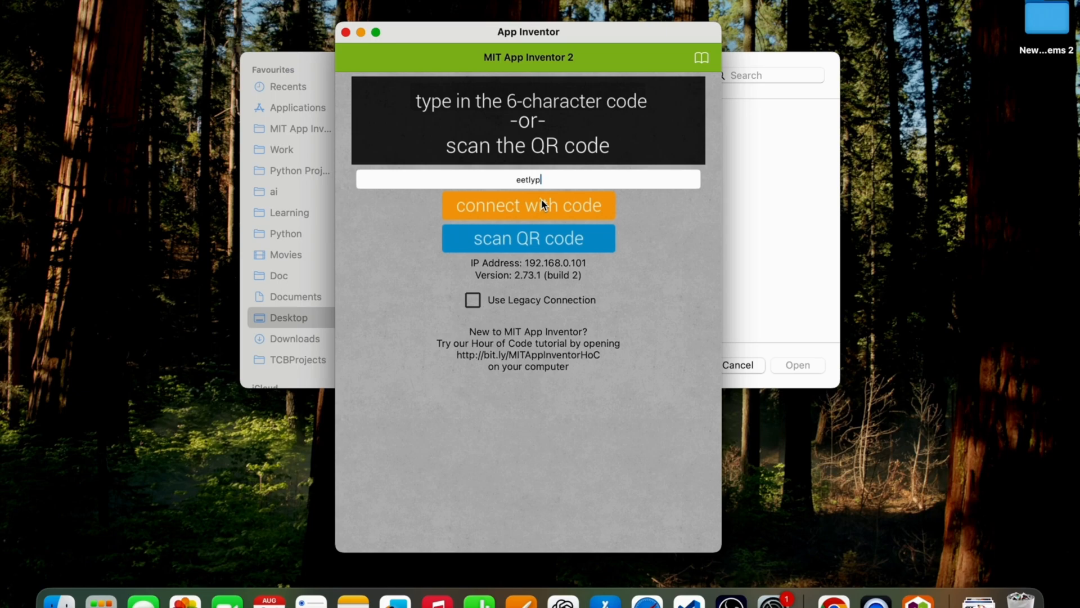
mouse_move(544, 212)
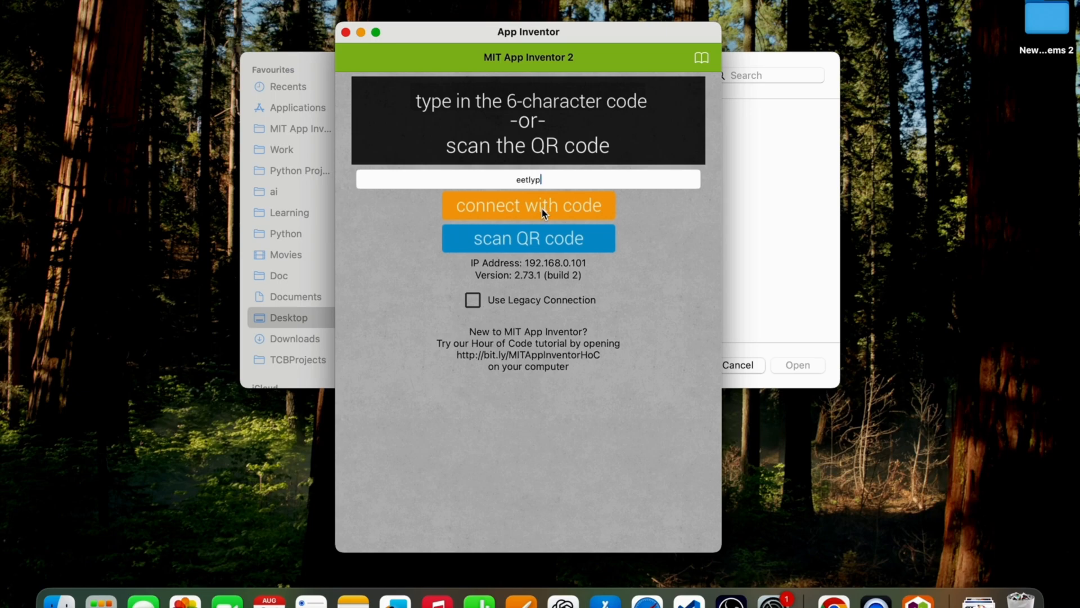
left_click(527, 205)
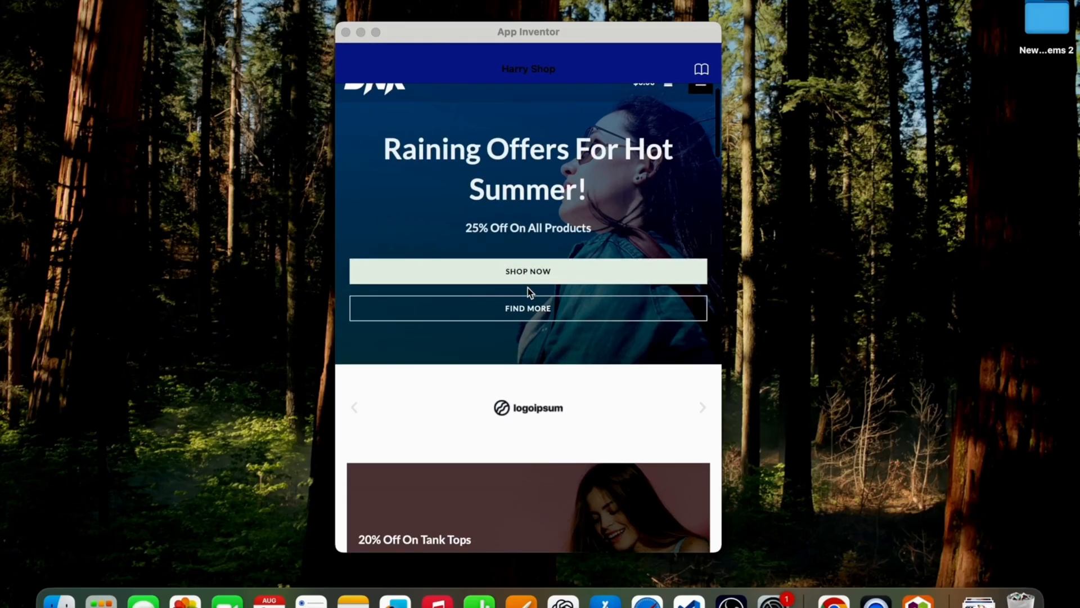
Open the DNK Yellow Shoes product page and add them to the cart
scroll("down", 3)
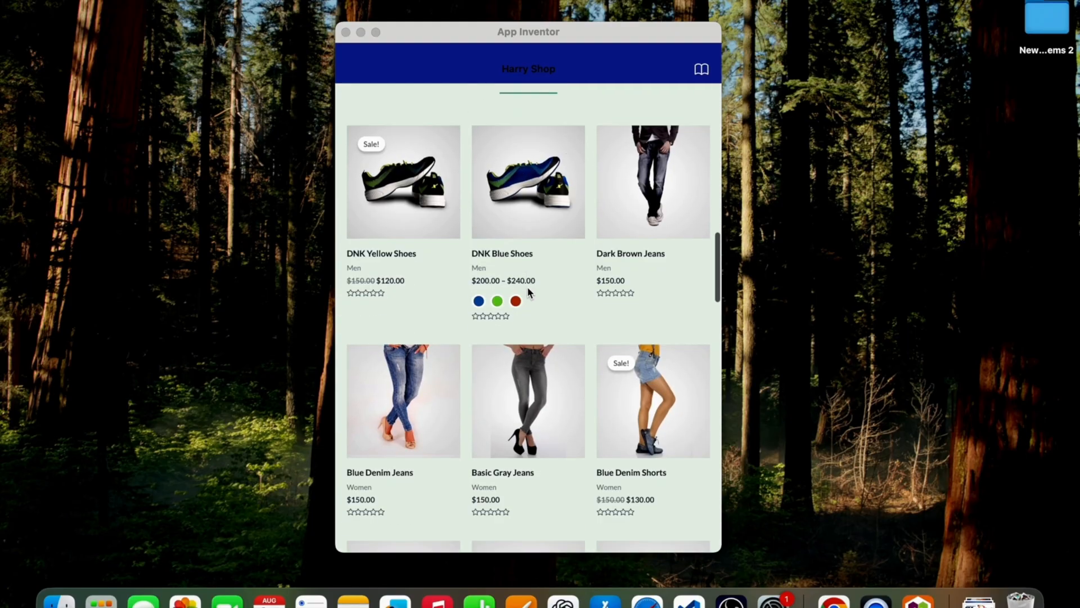
mouse_move(527, 148)
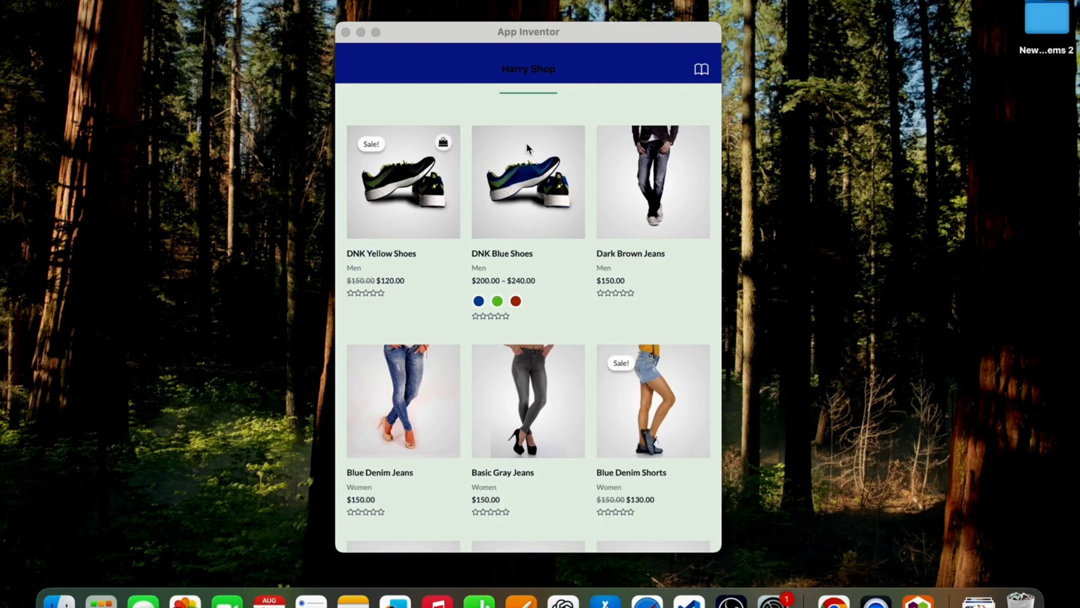
mouse_move(411, 200)
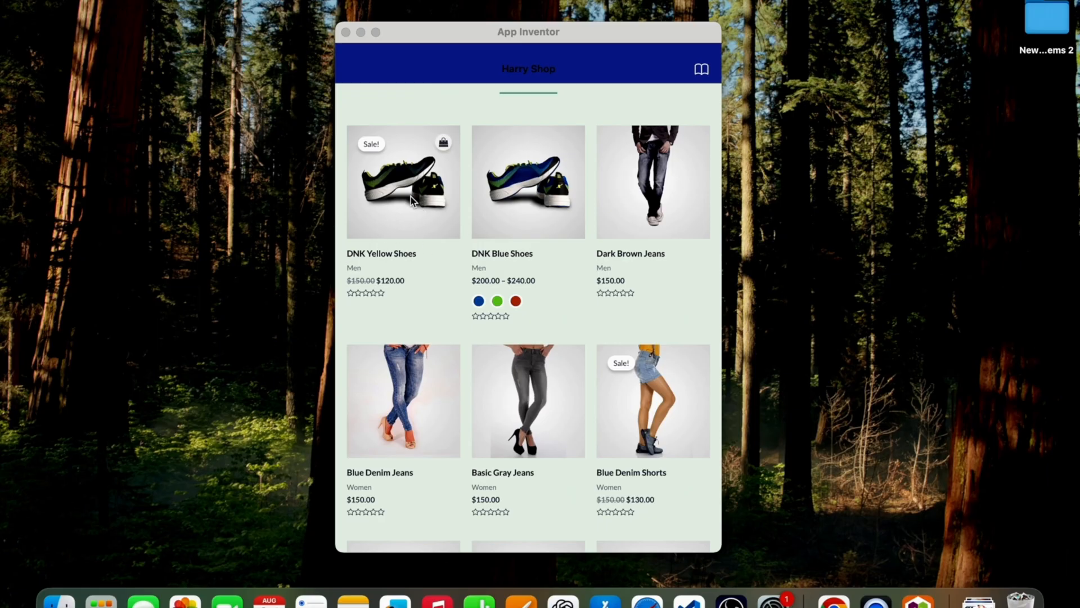
left_click(403, 182)
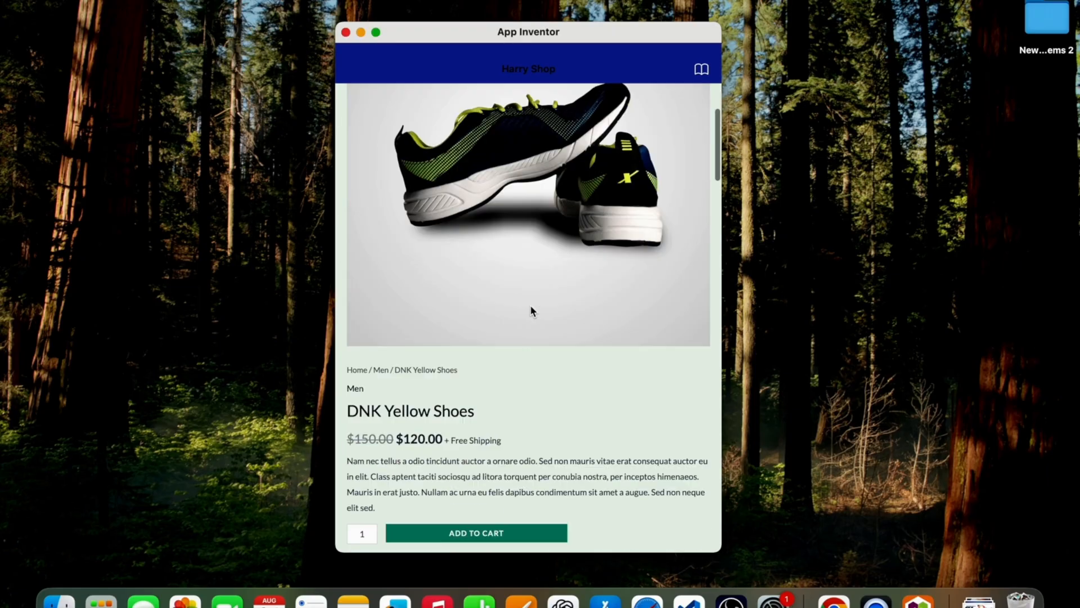
scroll("down", 3)
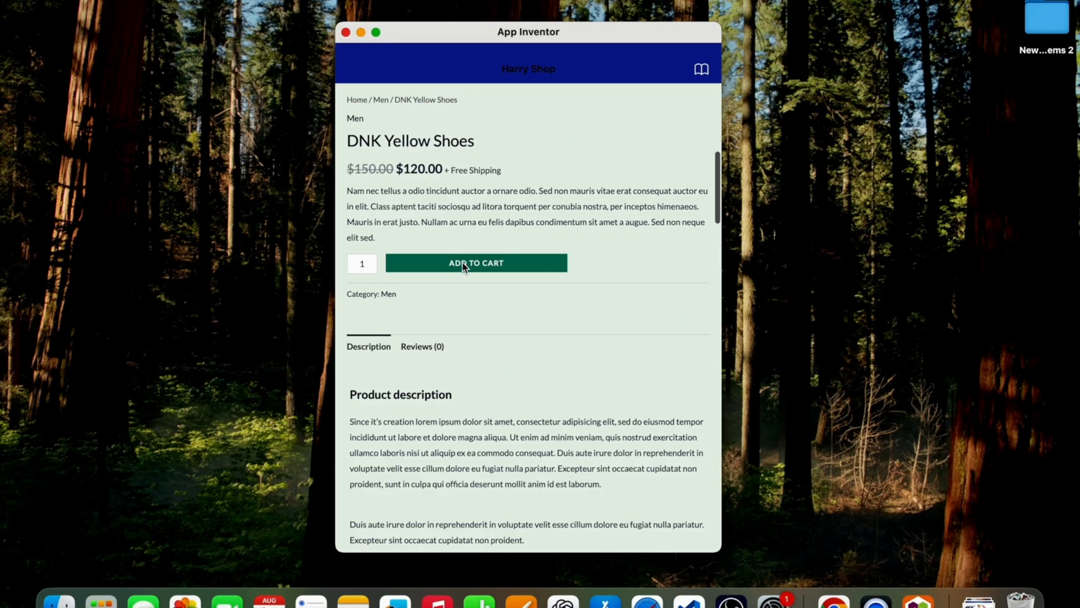
left_click(476, 262)
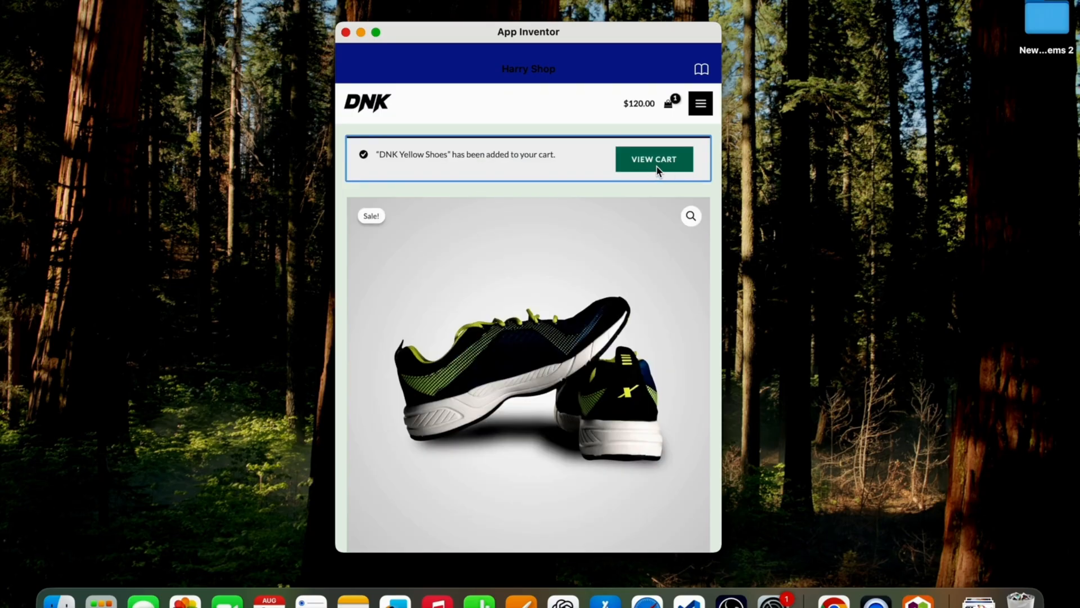
Check out from the cart and place the $120.00 order
left_click(653, 158)
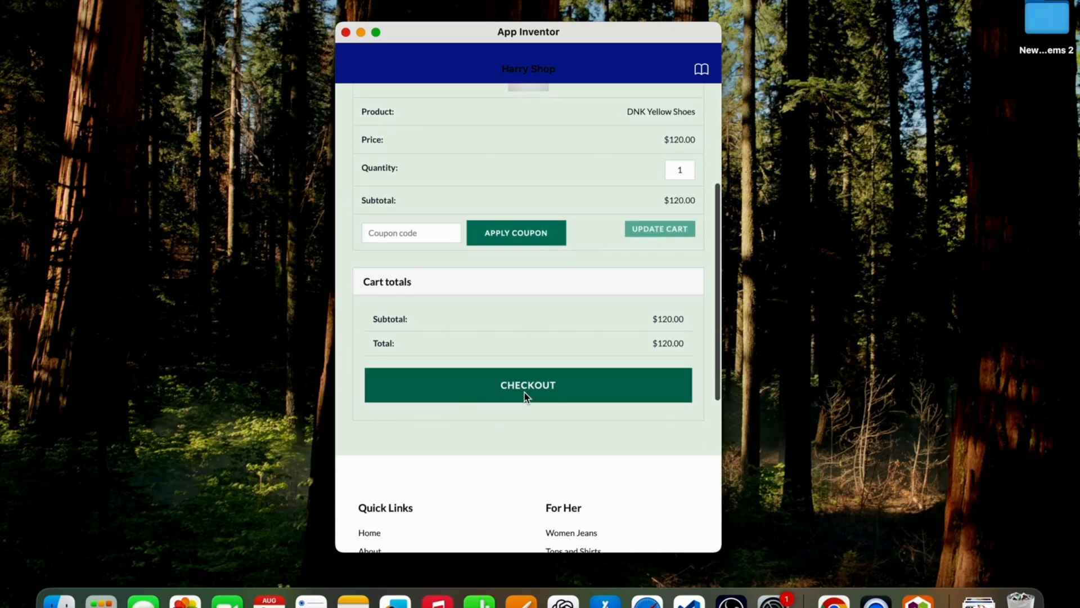
left_click(527, 385)
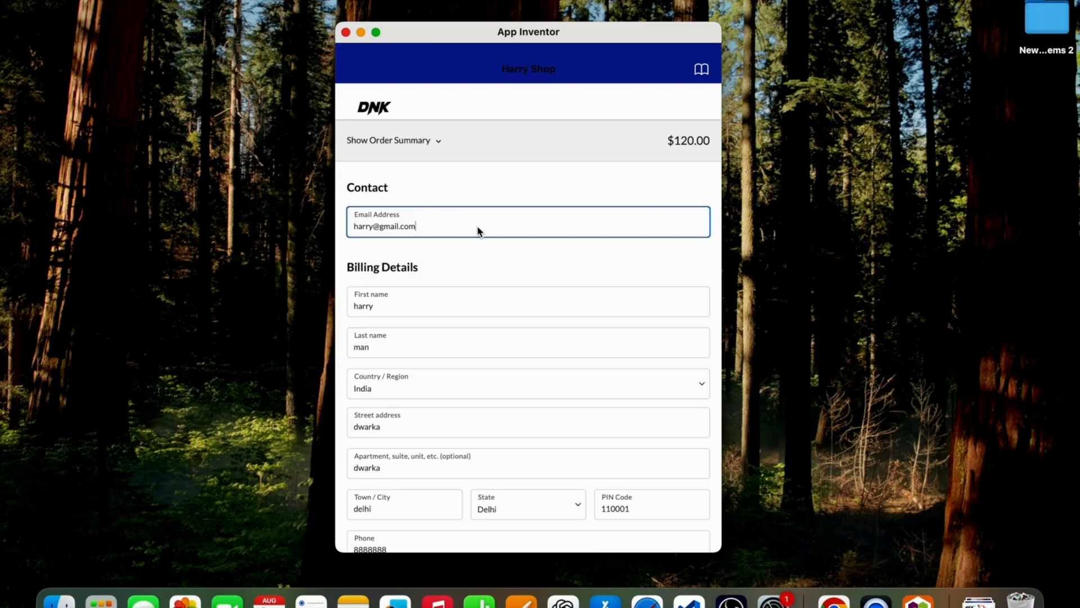
scroll("down", 3)
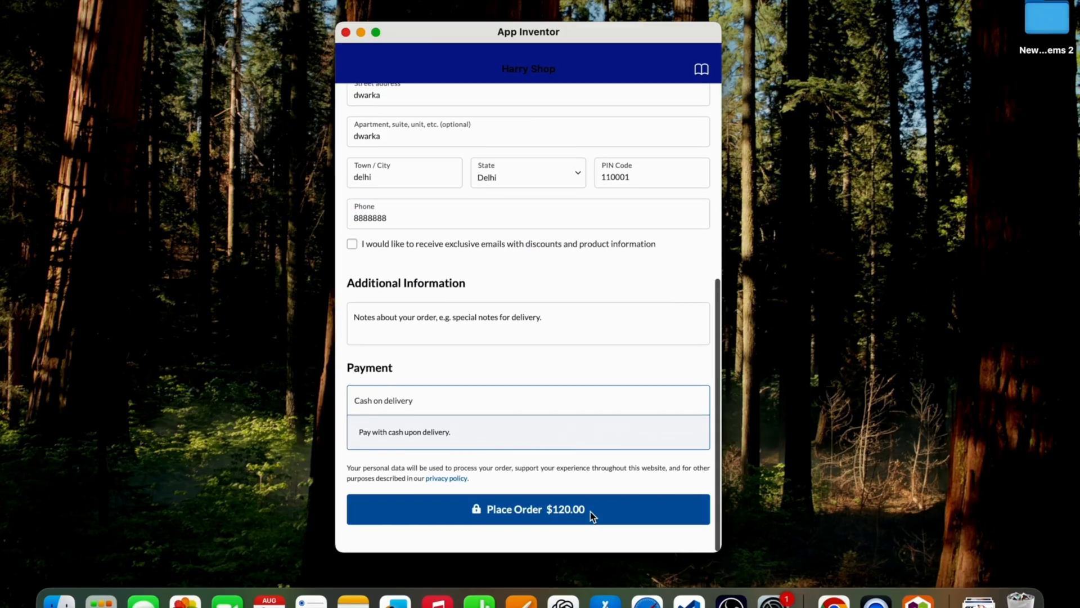
left_click(528, 509)
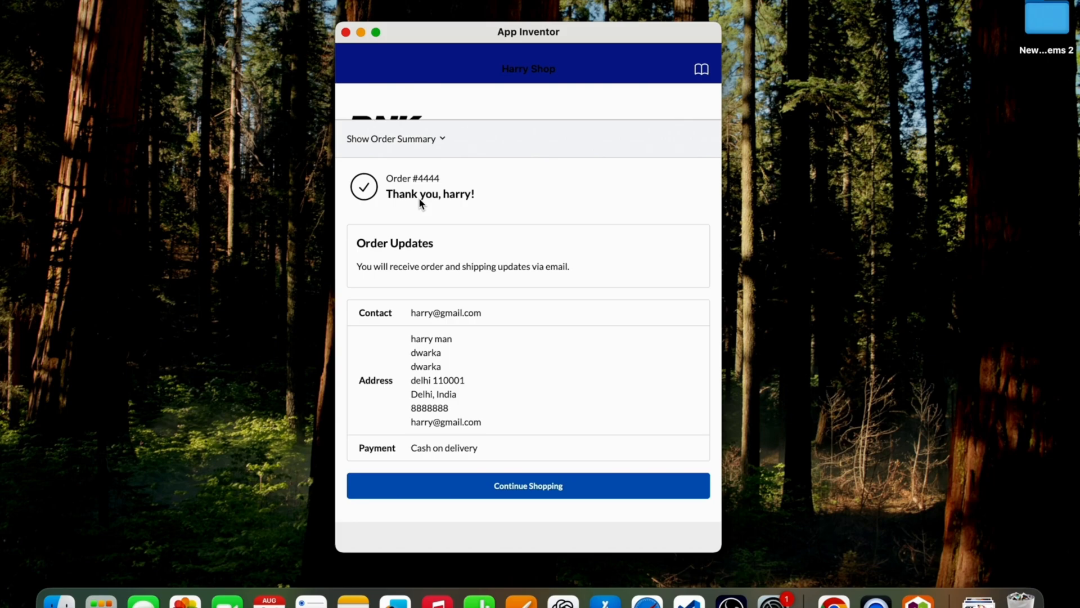
mouse_move(576, 179)
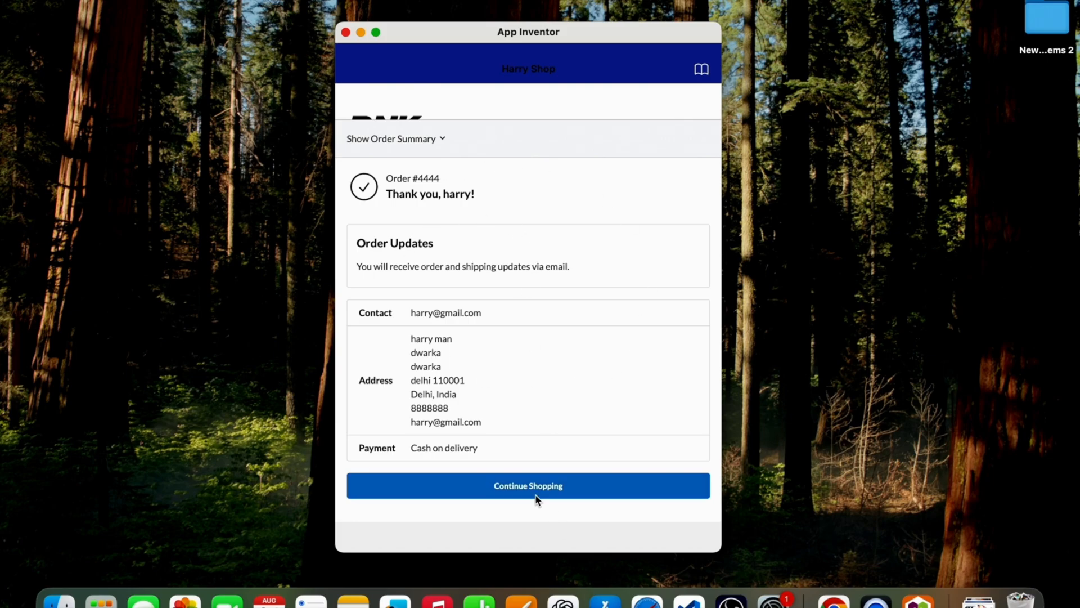
mouse_move(579, 328)
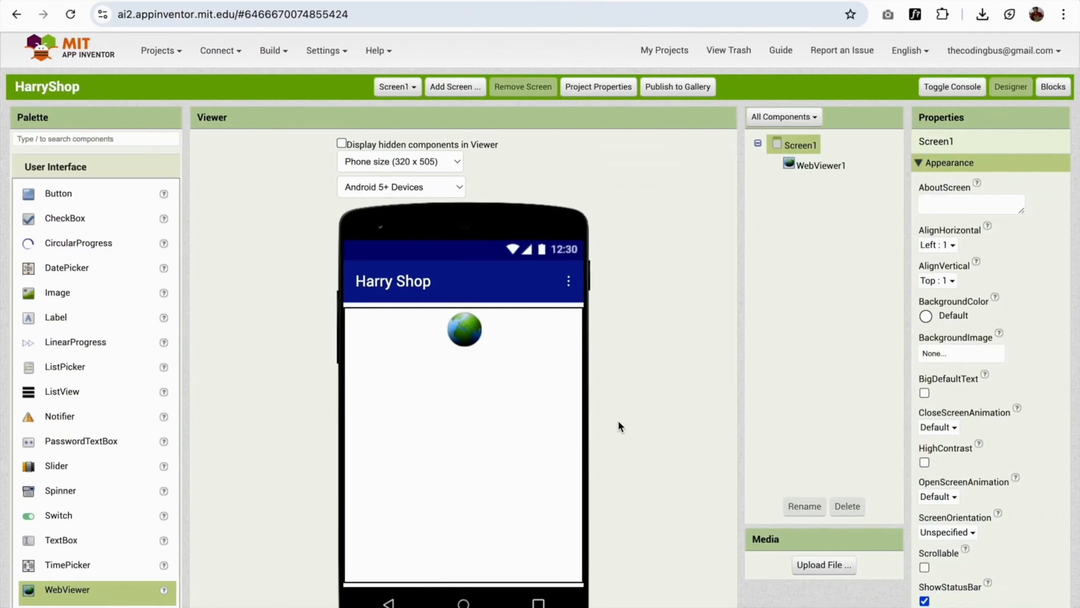
mouse_move(306, 274)
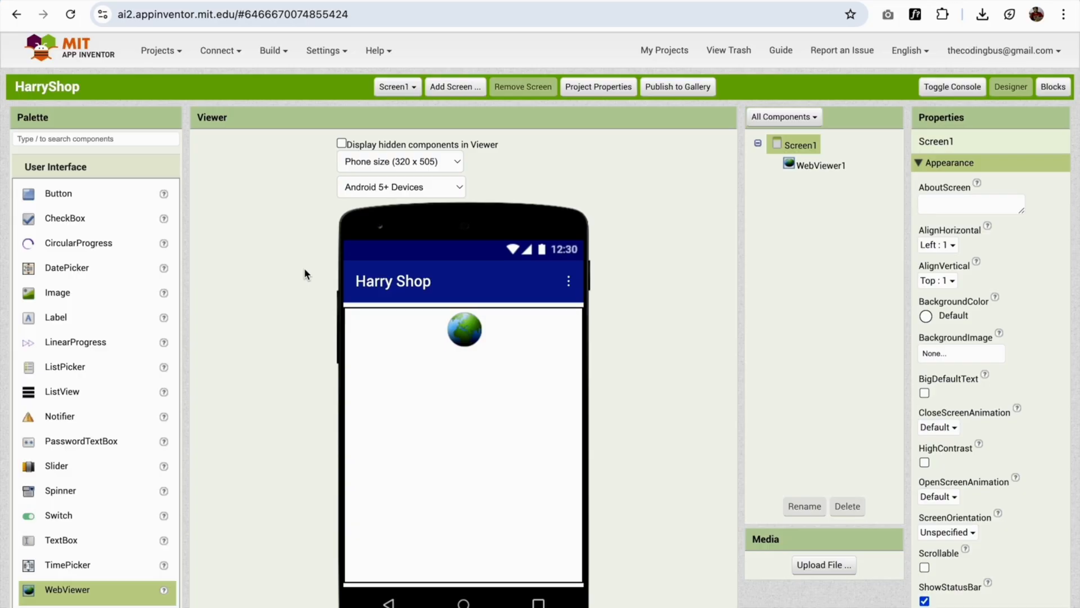
Build the HarryShop Android App (.apk), then dismiss the download dialog
left_click(270, 50)
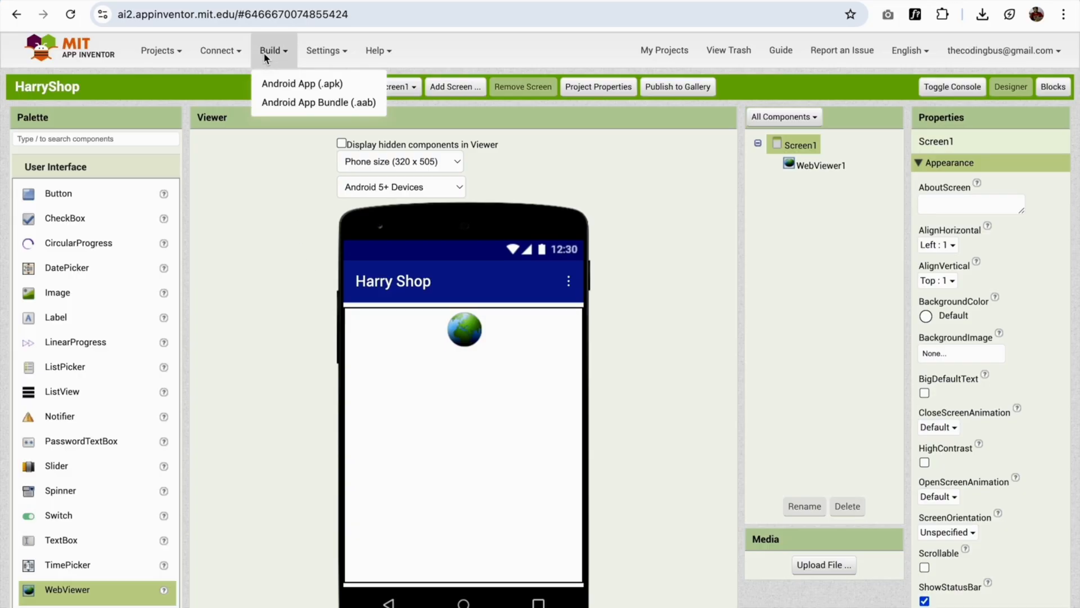
mouse_move(302, 83)
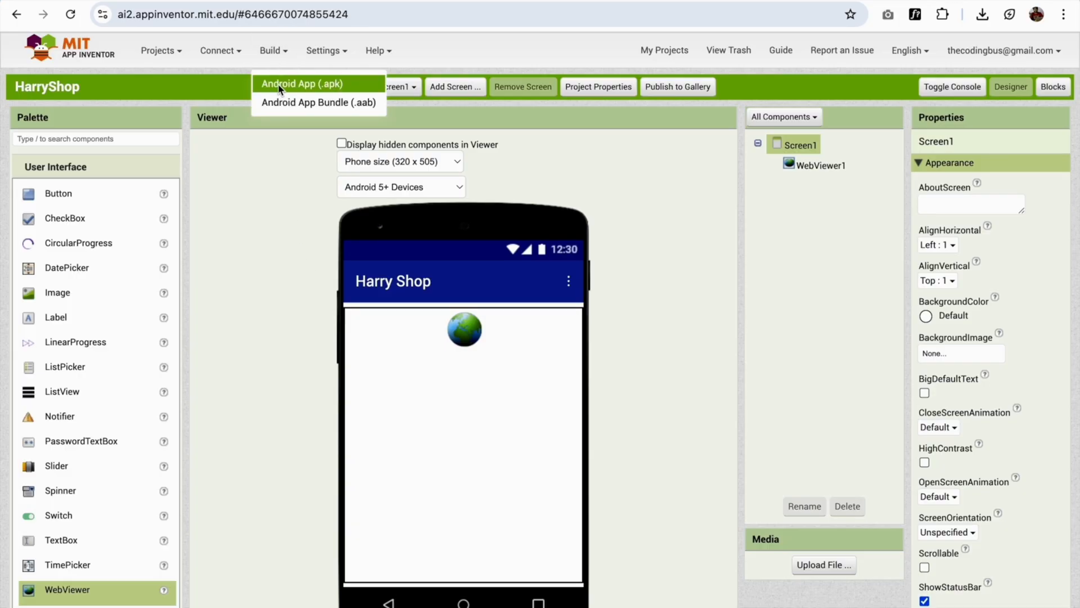
mouse_move(307, 92)
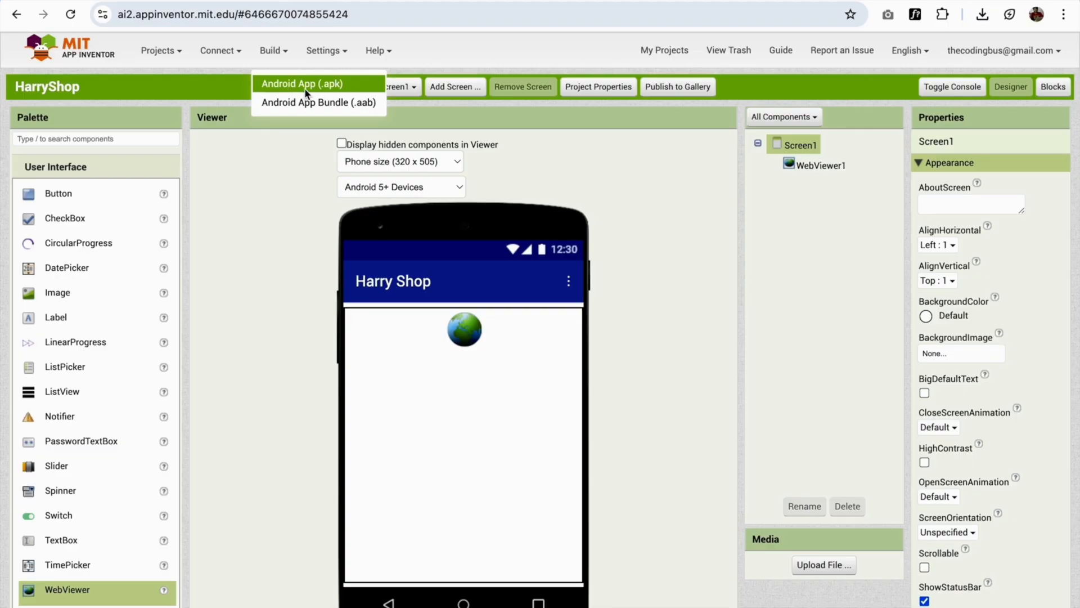
left_click(301, 83)
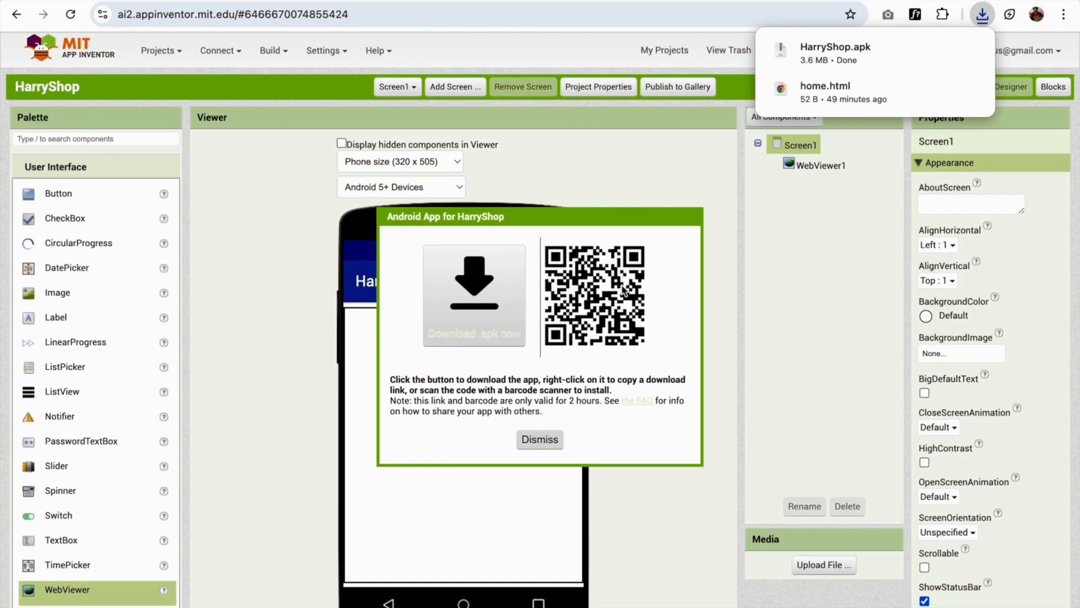
mouse_move(644, 302)
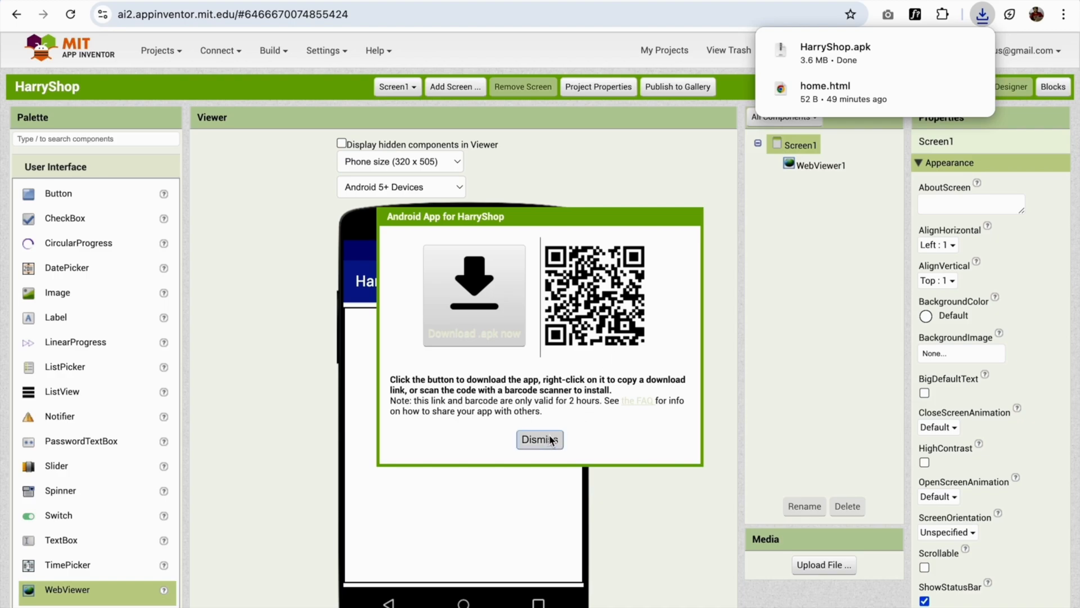
left_click(540, 439)
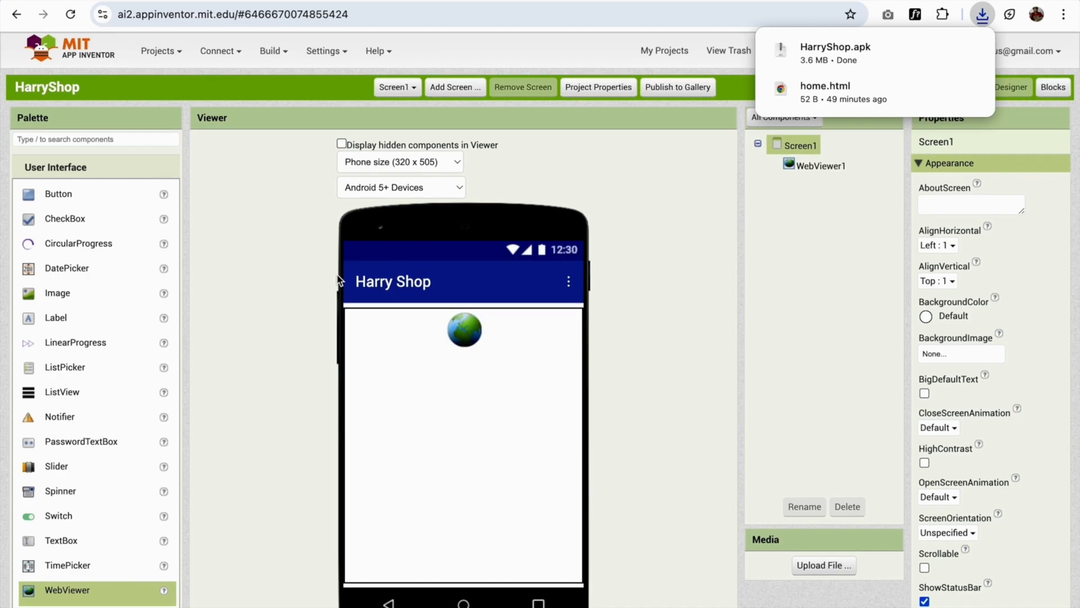
mouse_move(291, 250)
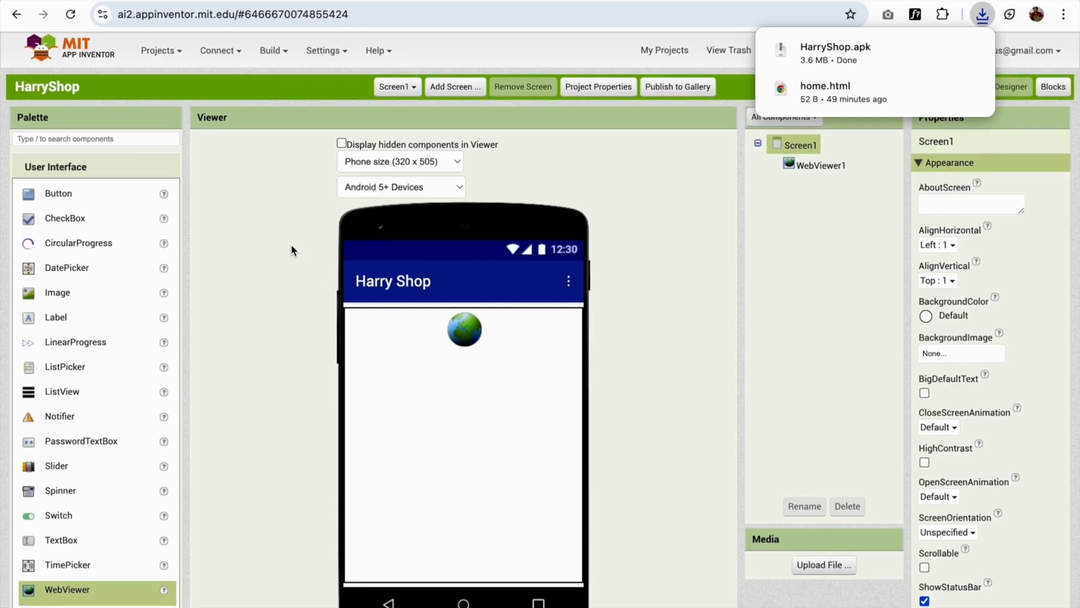
mouse_move(273, 50)
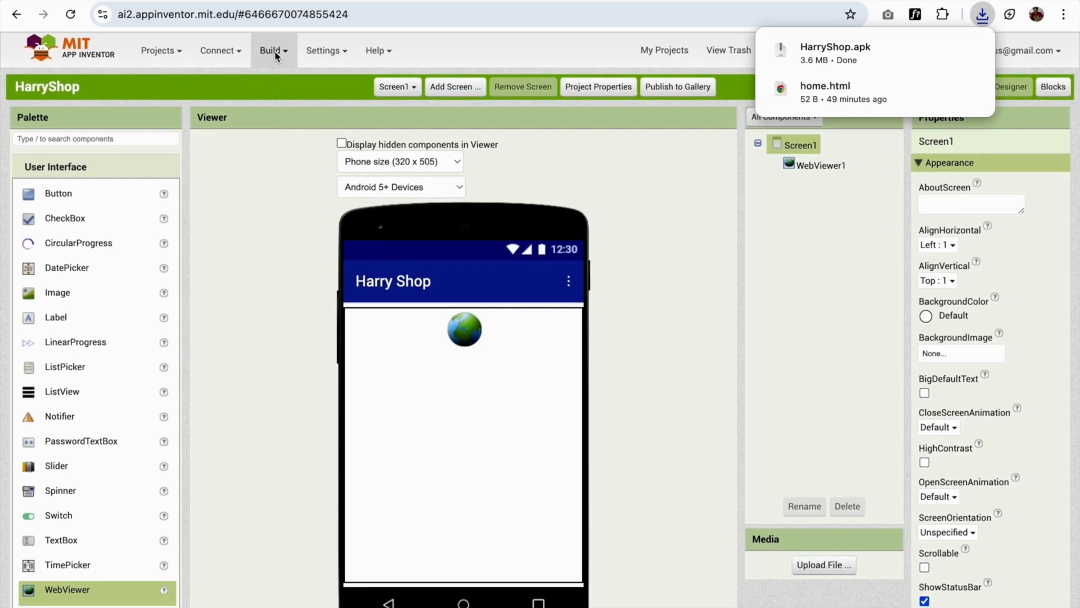
Reopen the Build menu to reach the Android App Bundle (.aab) option
left_click(271, 50)
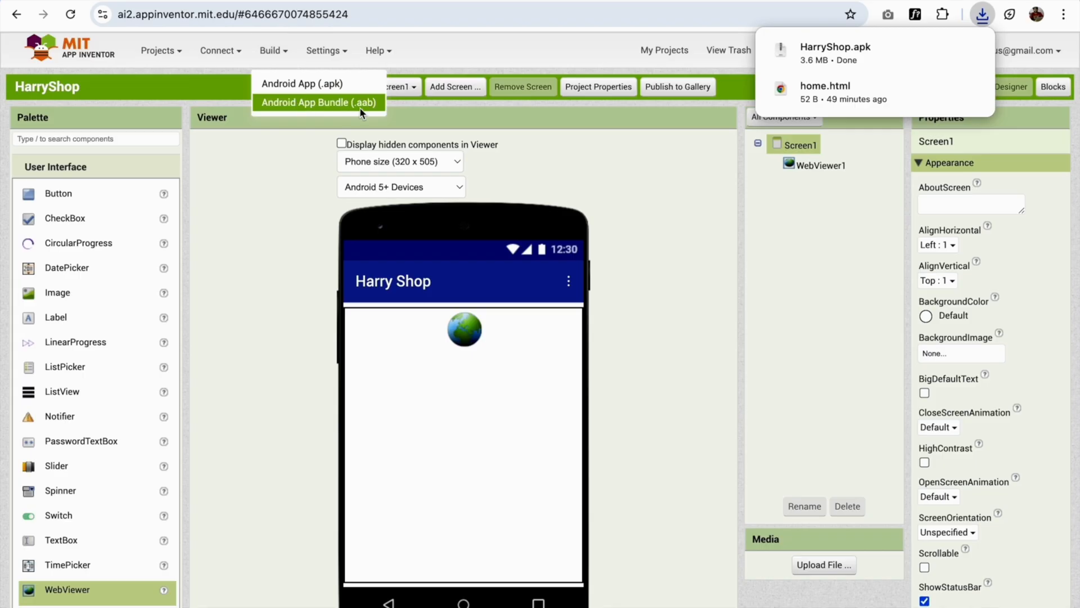
mouse_move(363, 113)
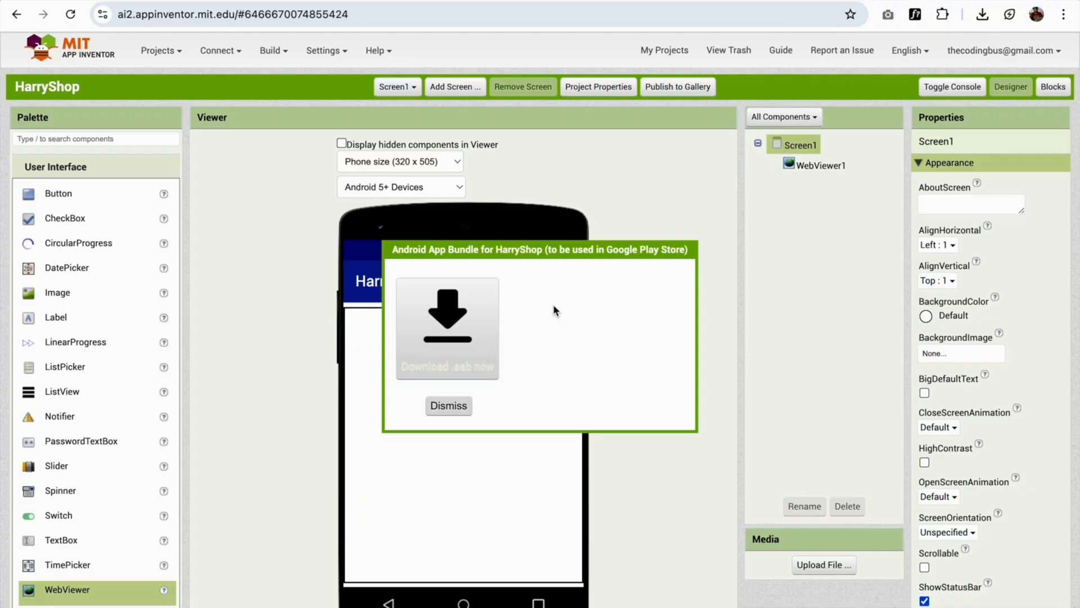
mouse_move(445, 317)
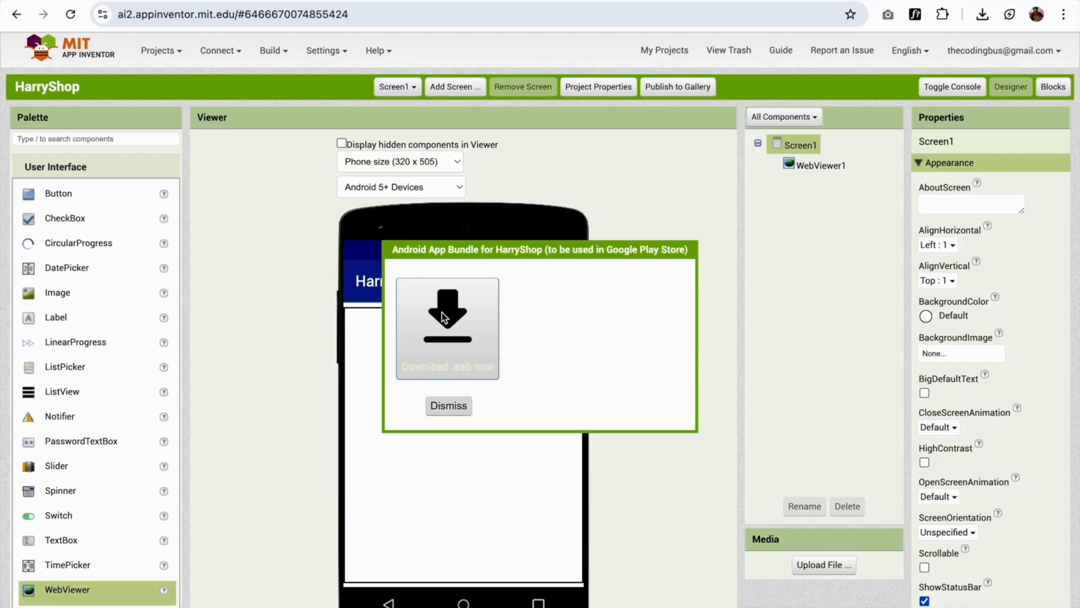